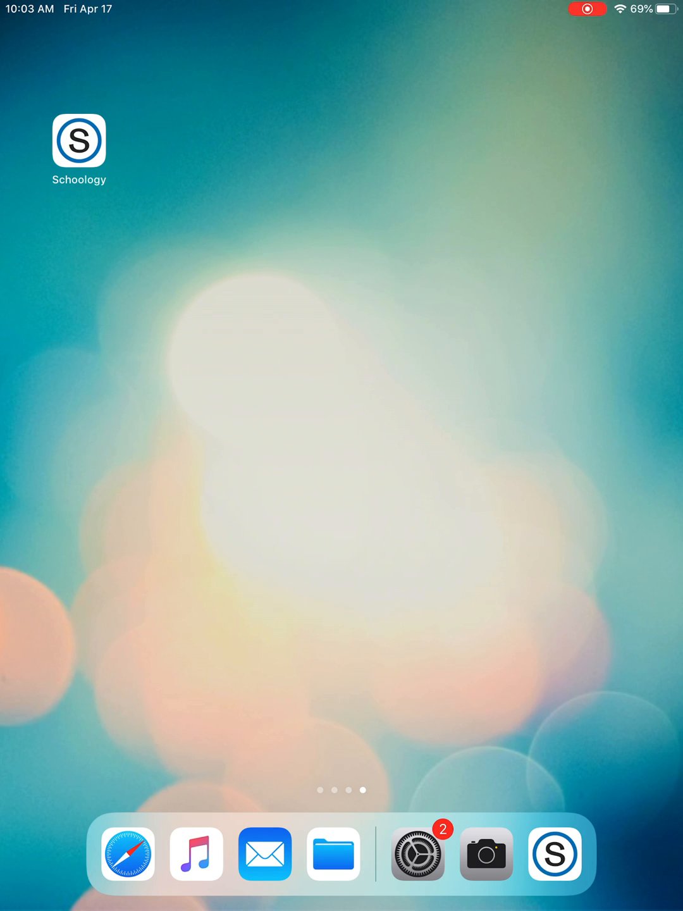
- Launch Schoology, approve iOS app access for the school account, and return to Home
click(79, 140)
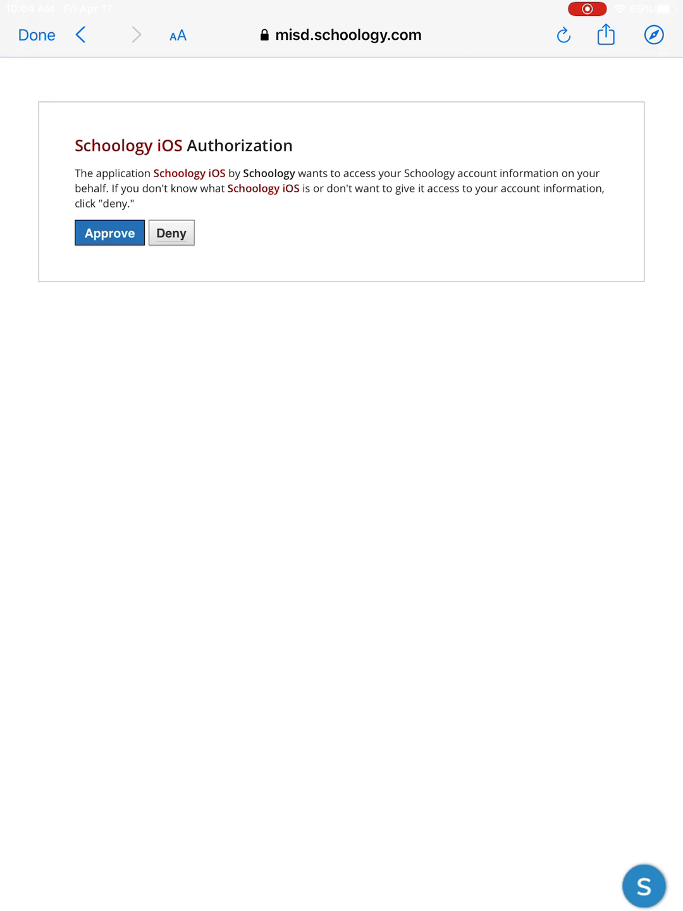
click(109, 232)
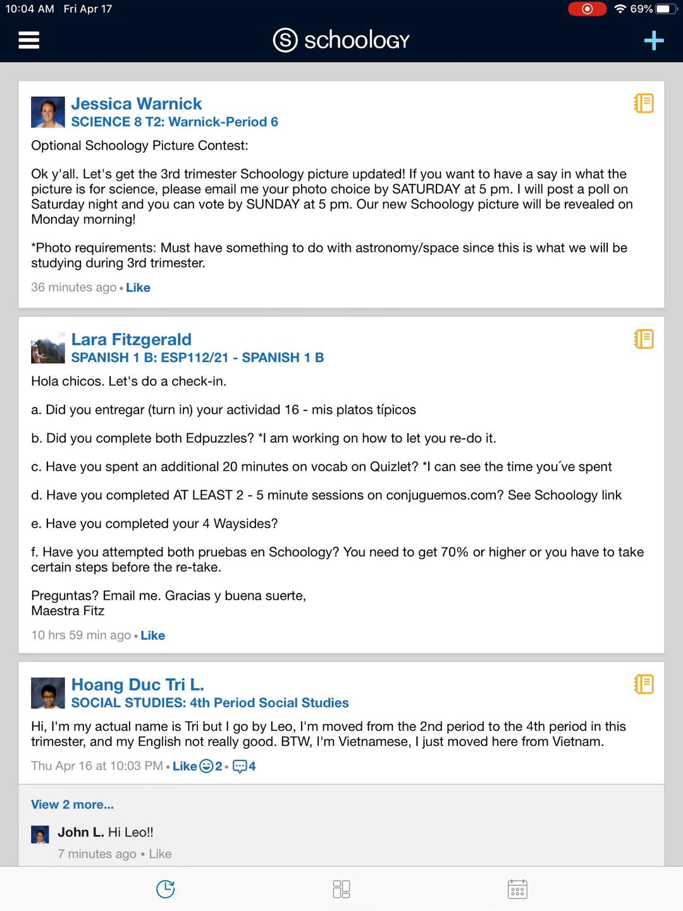
click(27, 40)
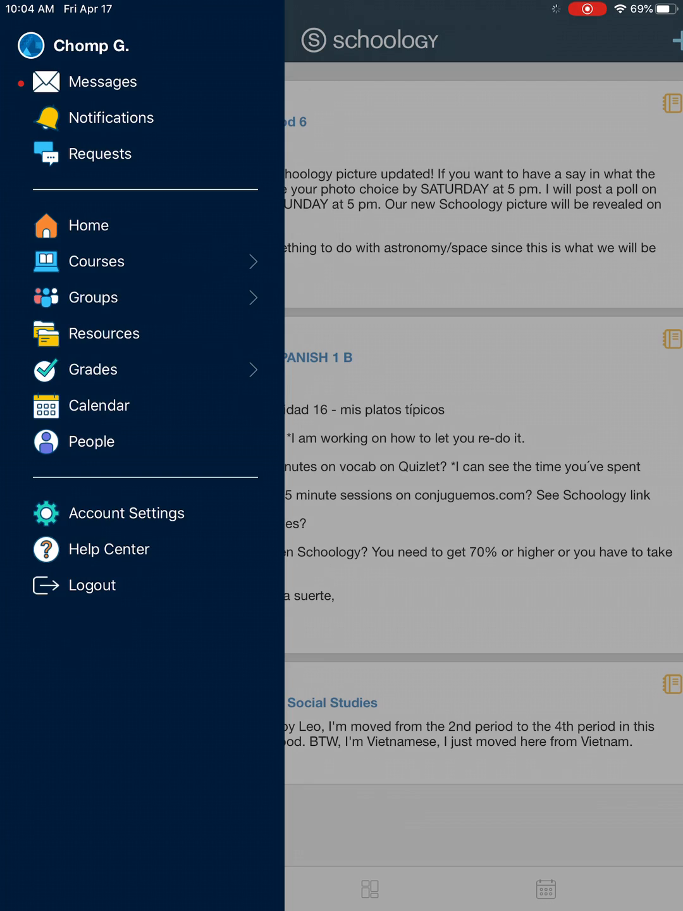
click(28, 40)
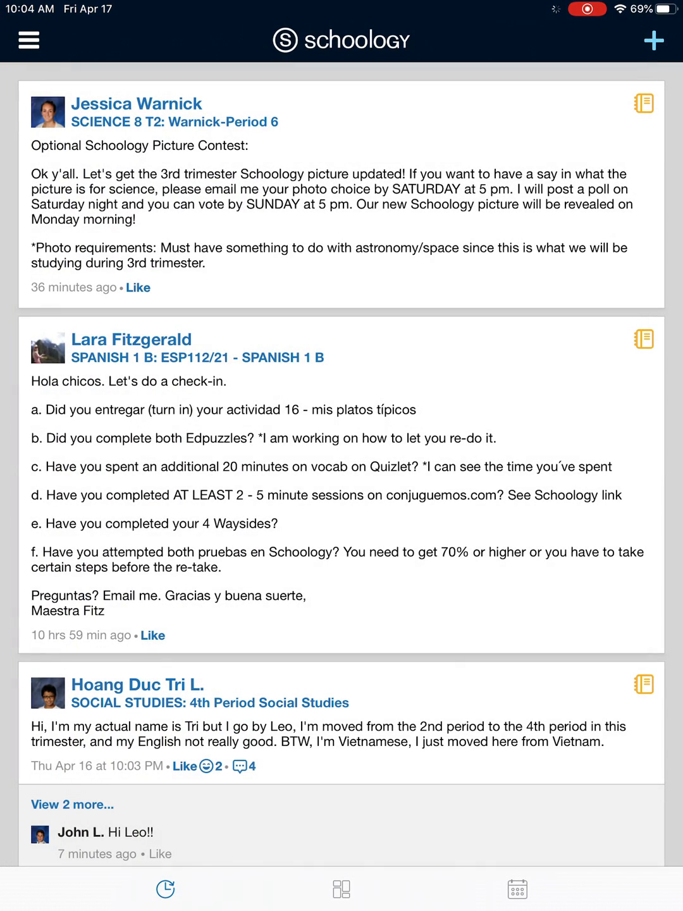